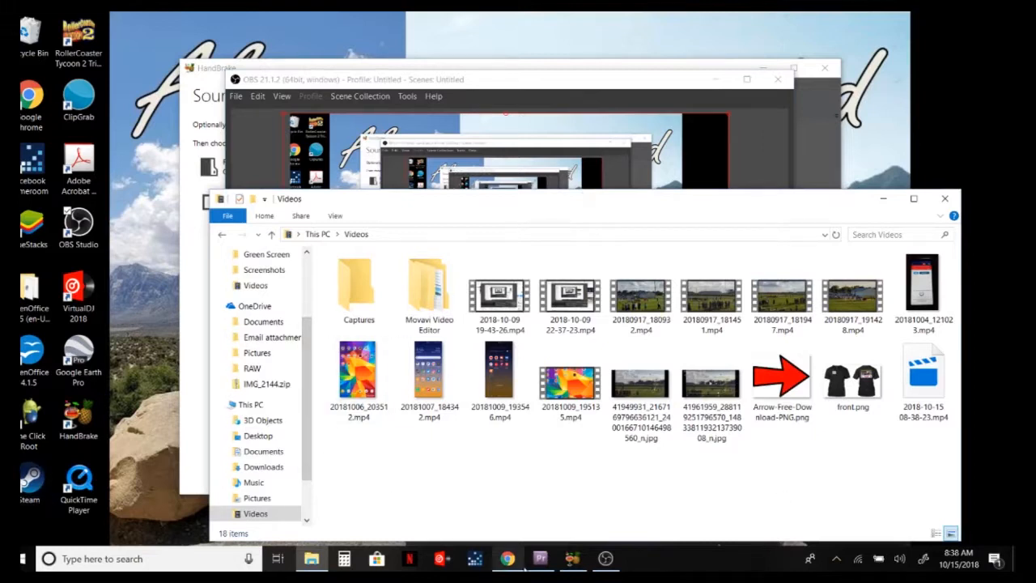
# Import the phone screen recording MP4 from the Videos folder into the Premiere Pro project.
pyautogui.click(541, 559)
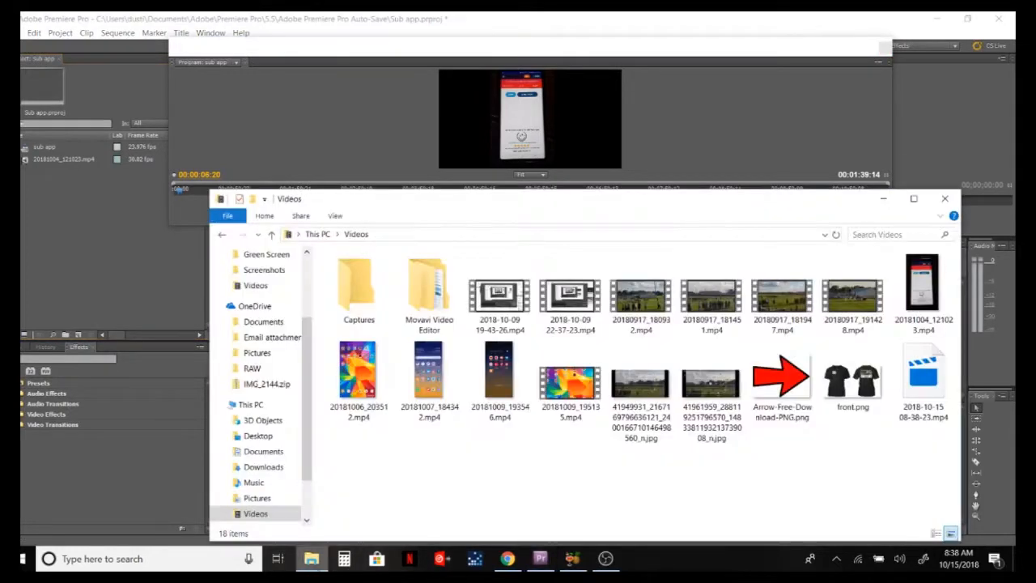
pyautogui.click(499, 373)
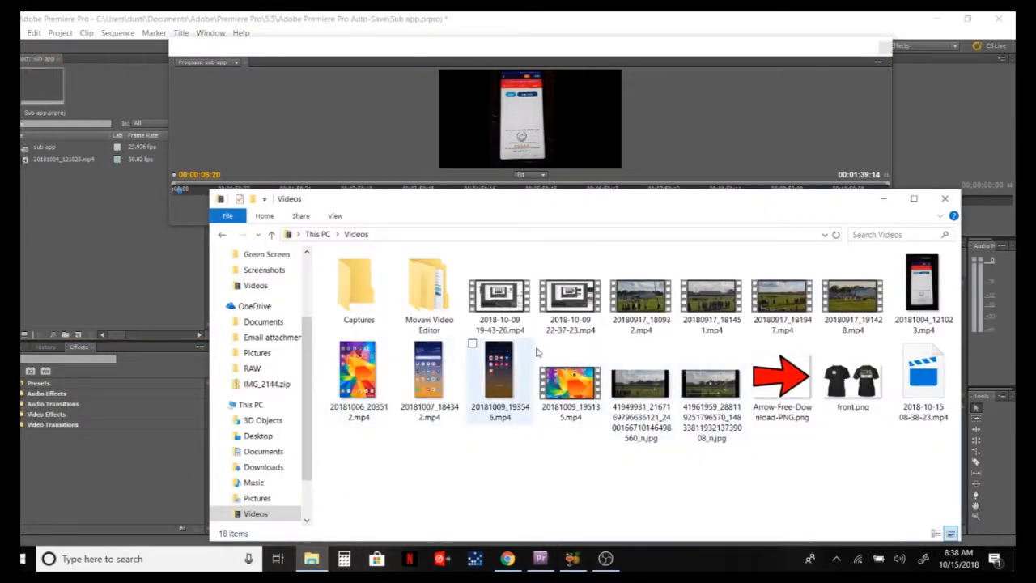
pyautogui.moveTo(360, 381); pyautogui.dragTo(62, 235)
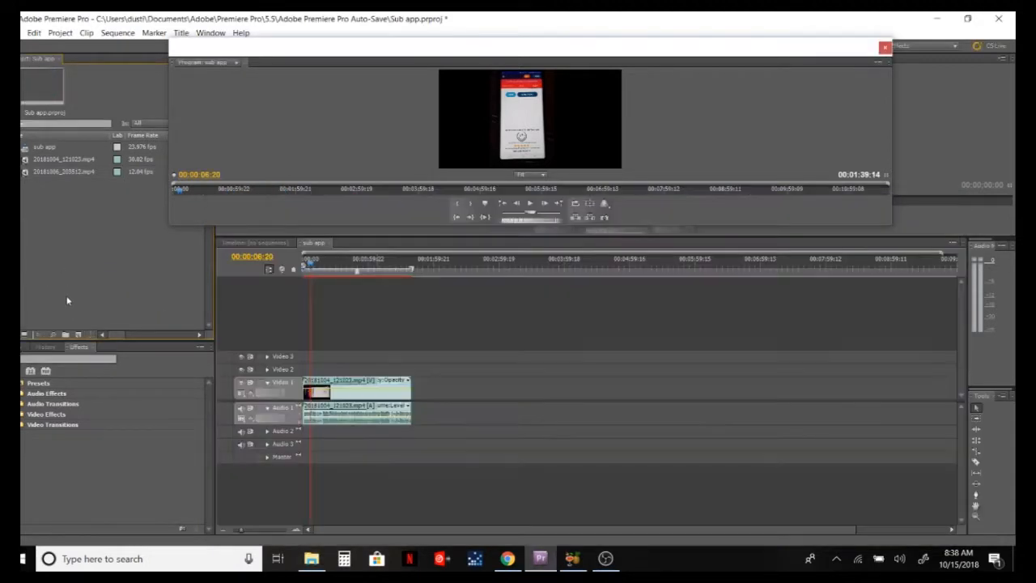
# Delete the newly imported recording from the project, confirming removal despite sequence references.
pyautogui.click(64, 172)
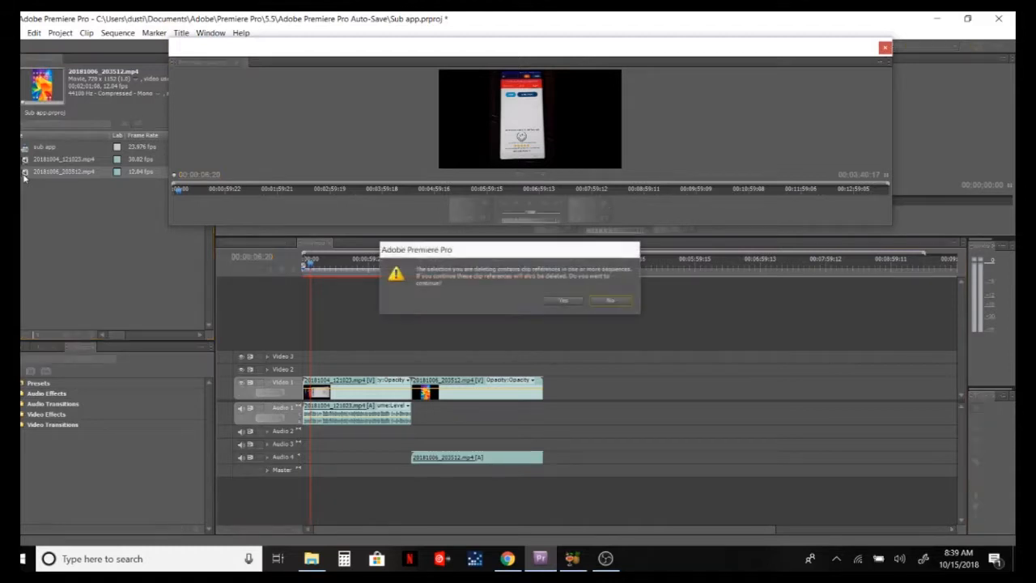
pyautogui.click(563, 300)
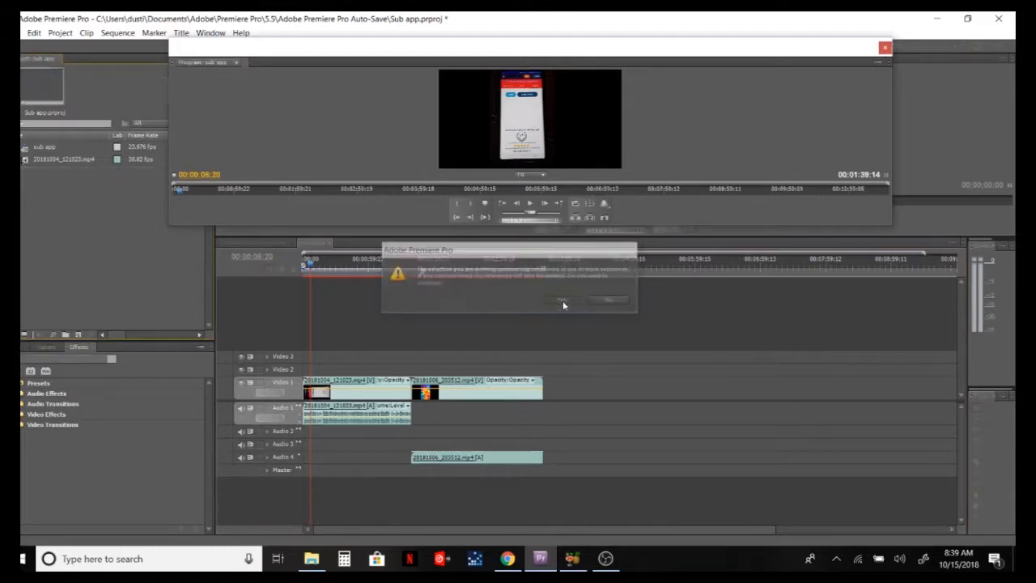
pyautogui.click(563, 300)
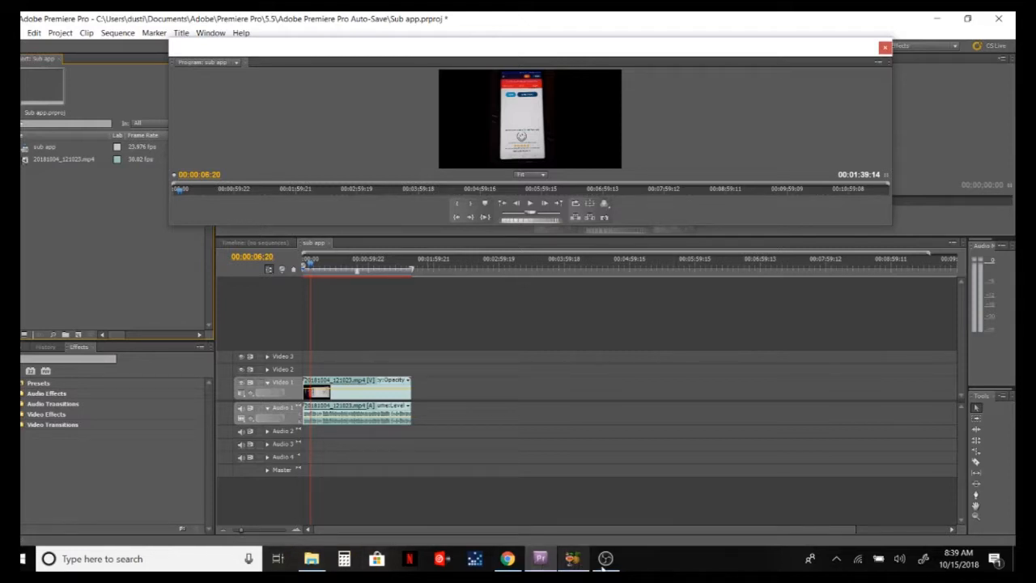
pyautogui.click(606, 558)
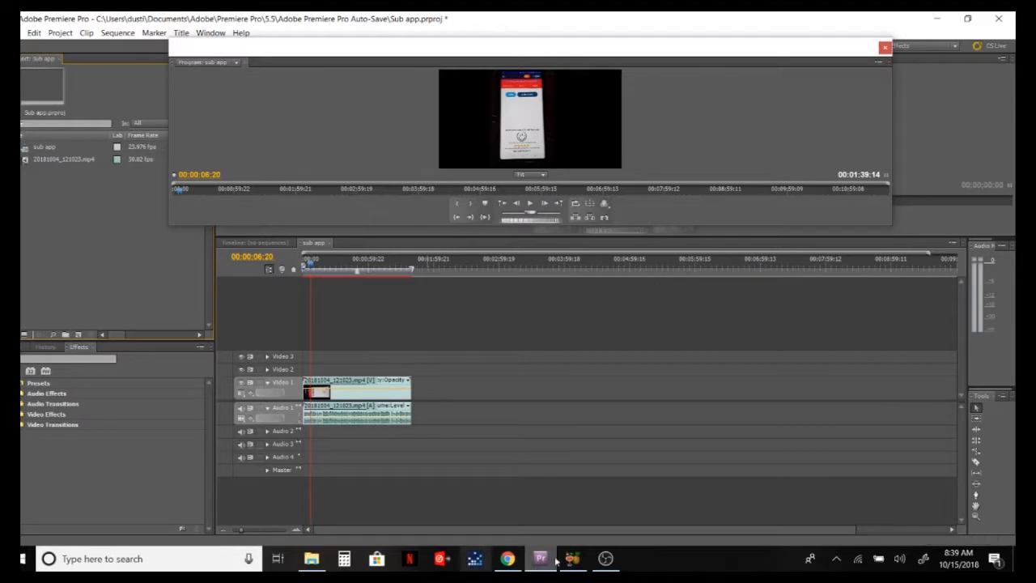
# Load 20181006_203512.mp4 from the Videos folder as HandBrake's source video.
pyautogui.click(573, 559)
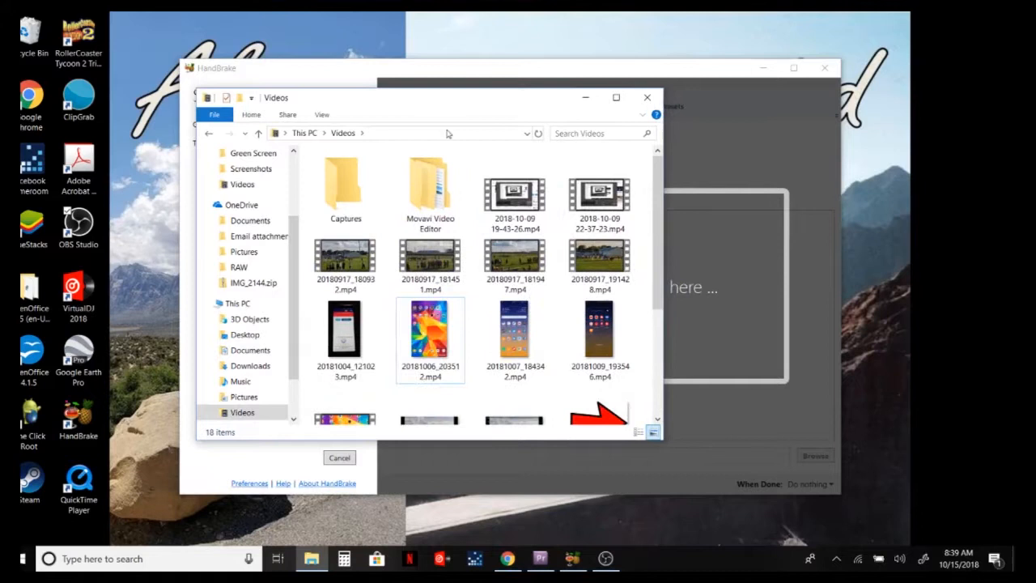
pyautogui.moveTo(397, 324)
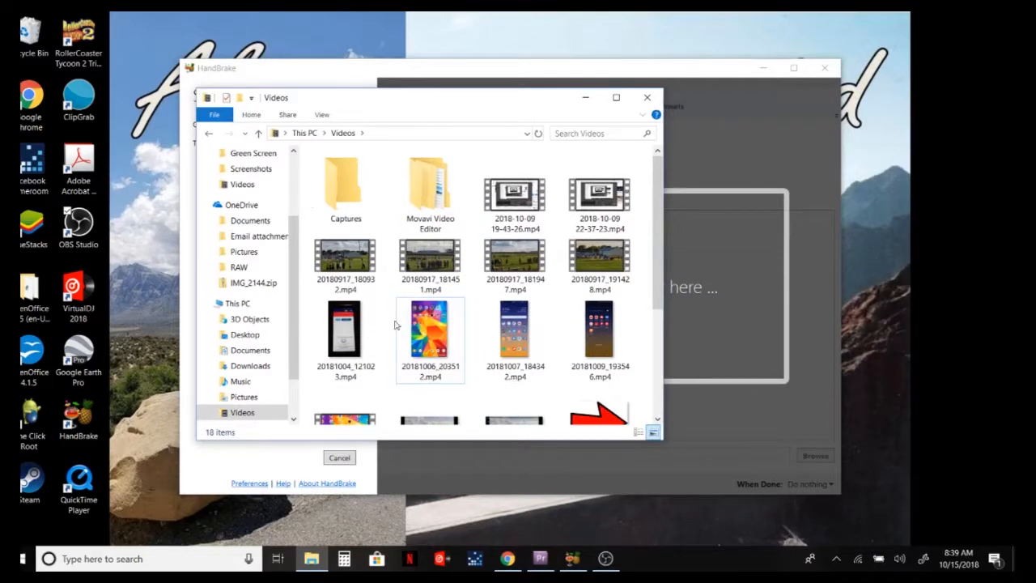
pyautogui.click(431, 332)
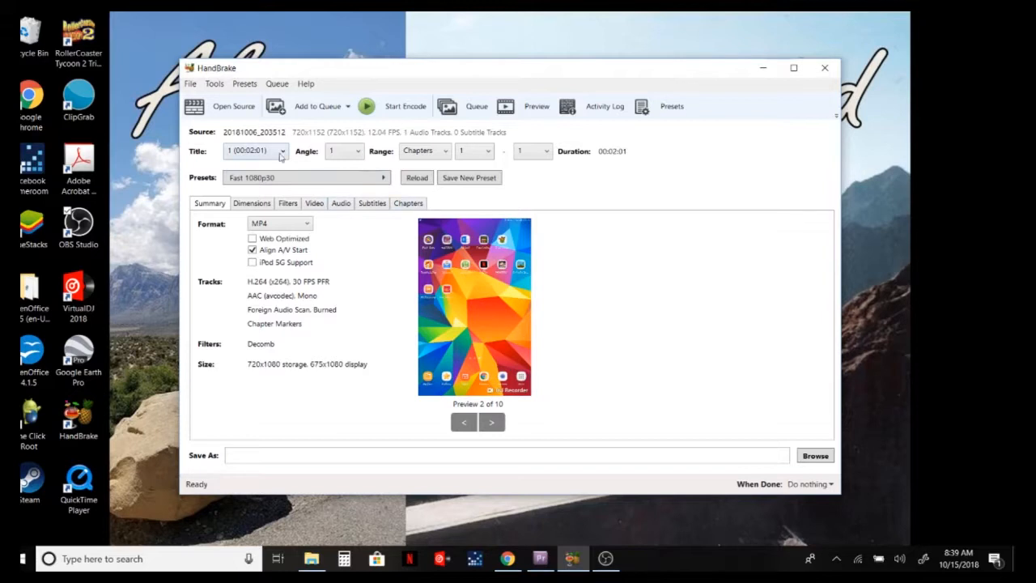
# Set the video encoding to Constant Framerate at 30 fps, leaving the preset modified.
pyautogui.click(314, 204)
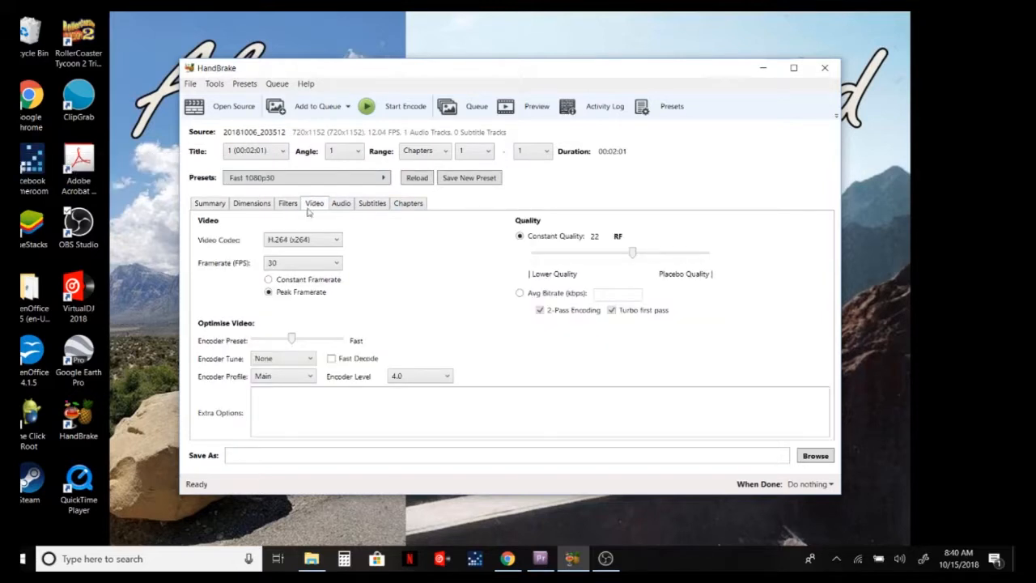
pyautogui.moveTo(371, 301)
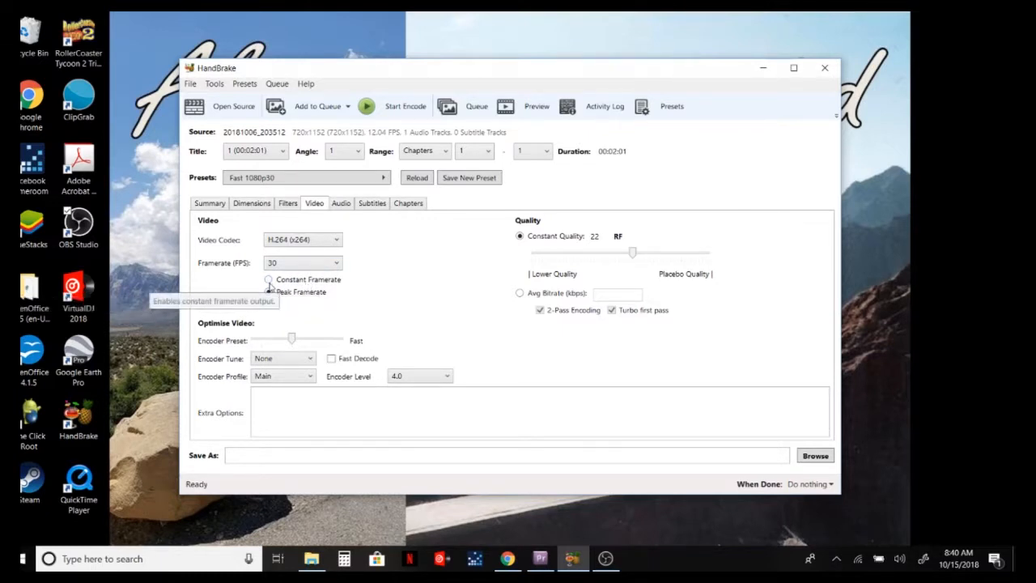
pyautogui.click(269, 279)
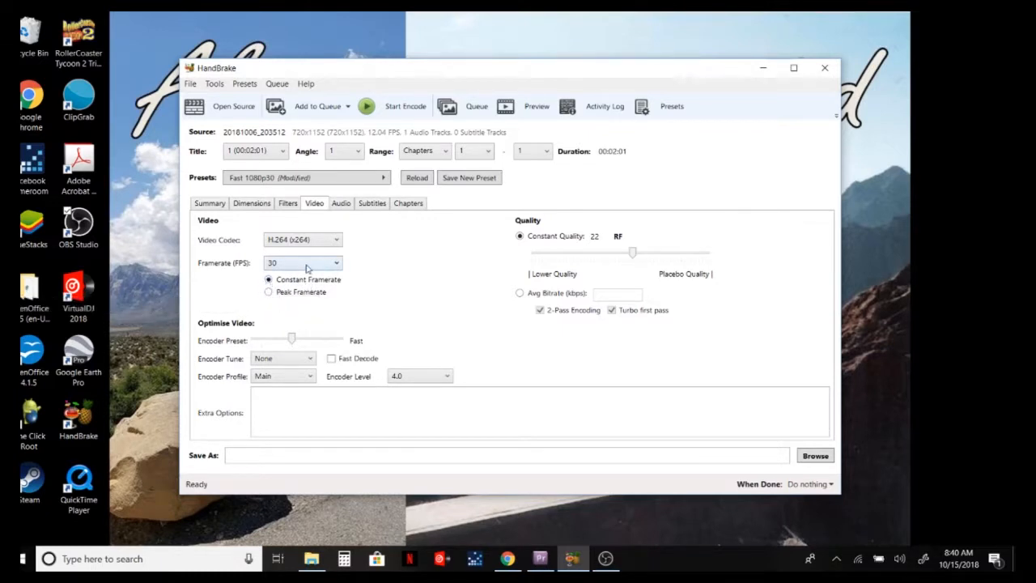
pyautogui.click(302, 263)
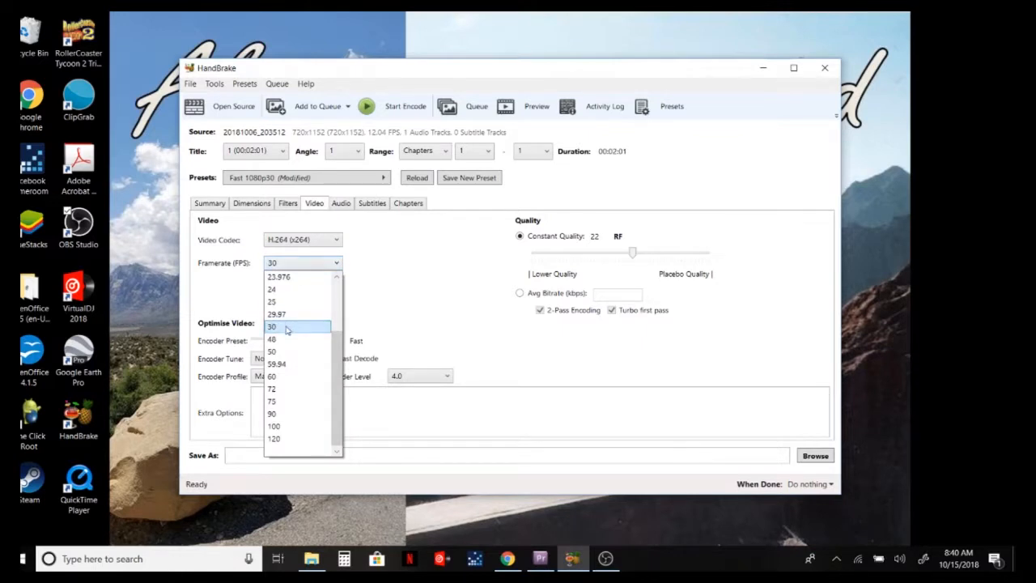
pyautogui.click(272, 328)
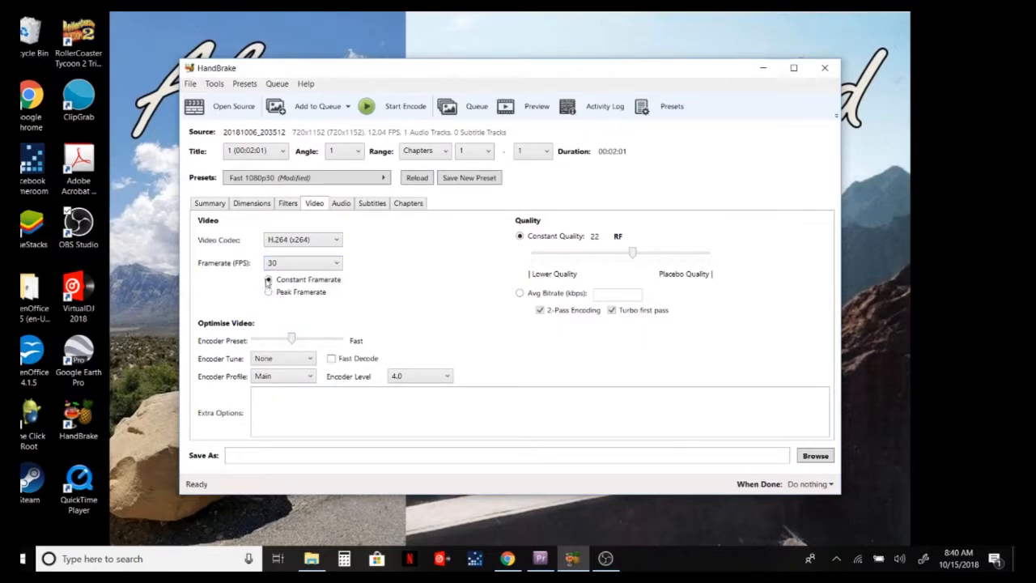
pyautogui.click(269, 279)
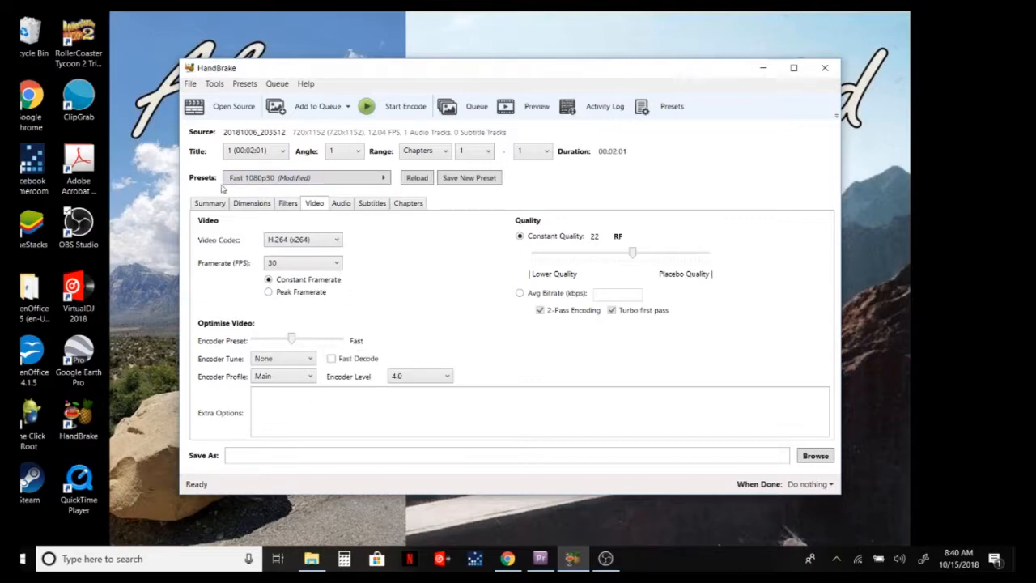
pyautogui.click(211, 204)
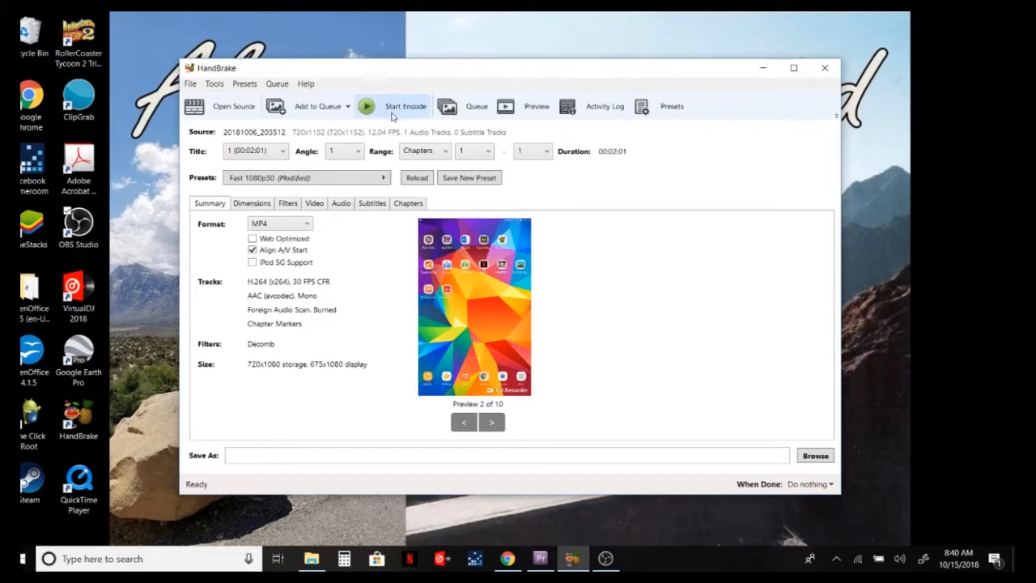
# After the missing-destination error, save the output file as 'app 2' in the Videos folder.
pyautogui.click(405, 107)
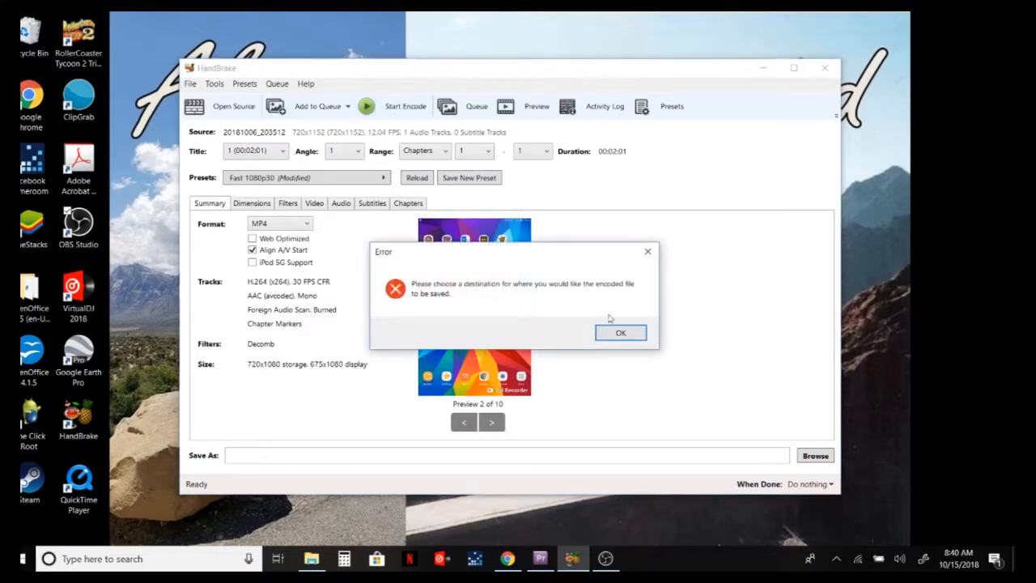
pyautogui.click(621, 334)
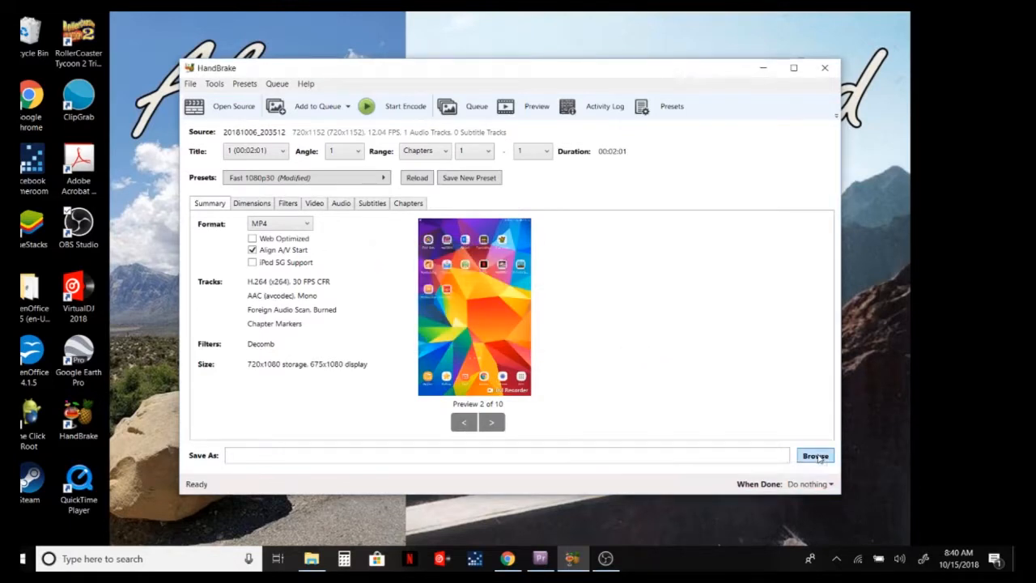
pyautogui.click(815, 456)
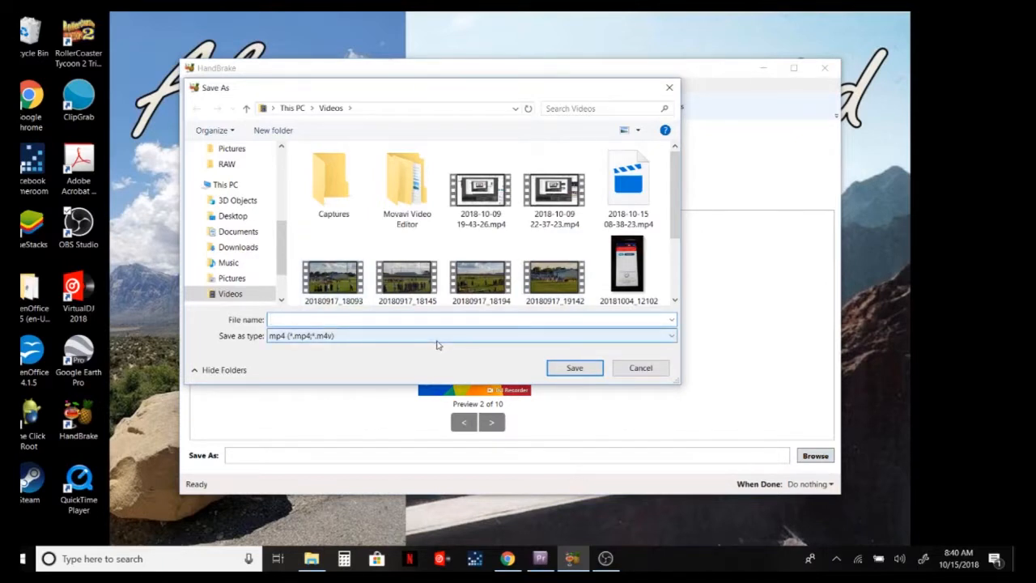
pyautogui.write('app')
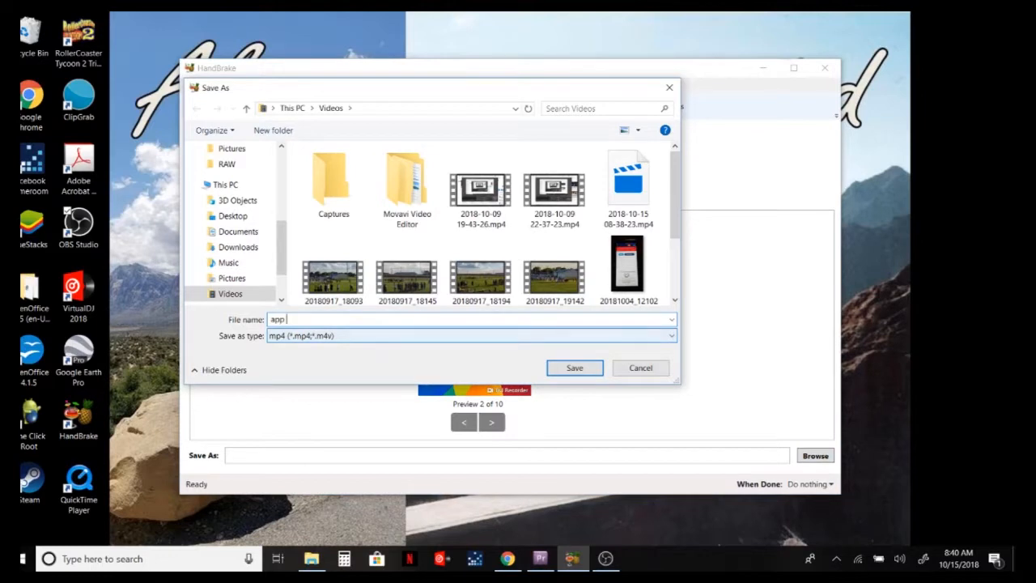
pyautogui.write('2')
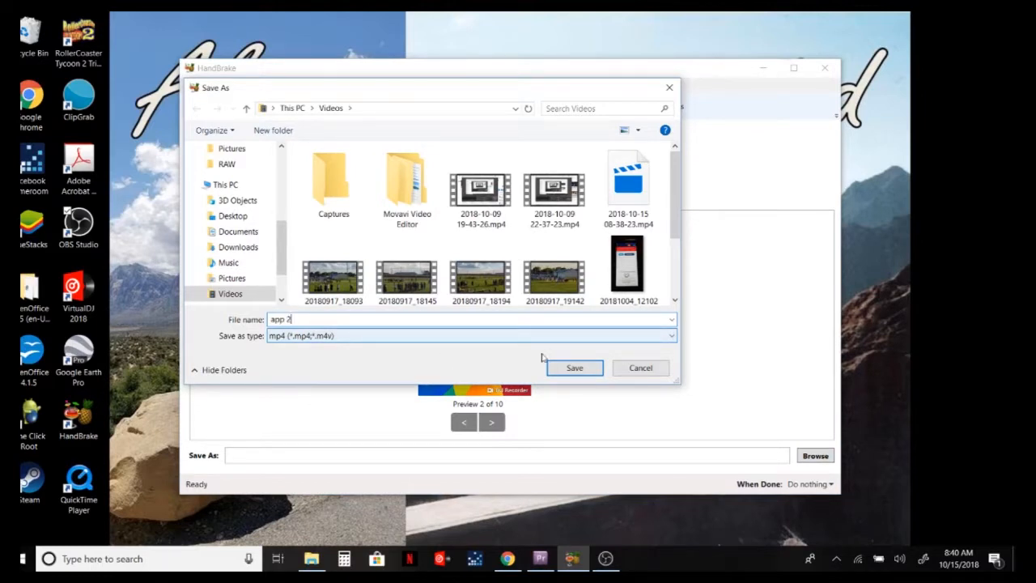
pyautogui.moveTo(573, 368)
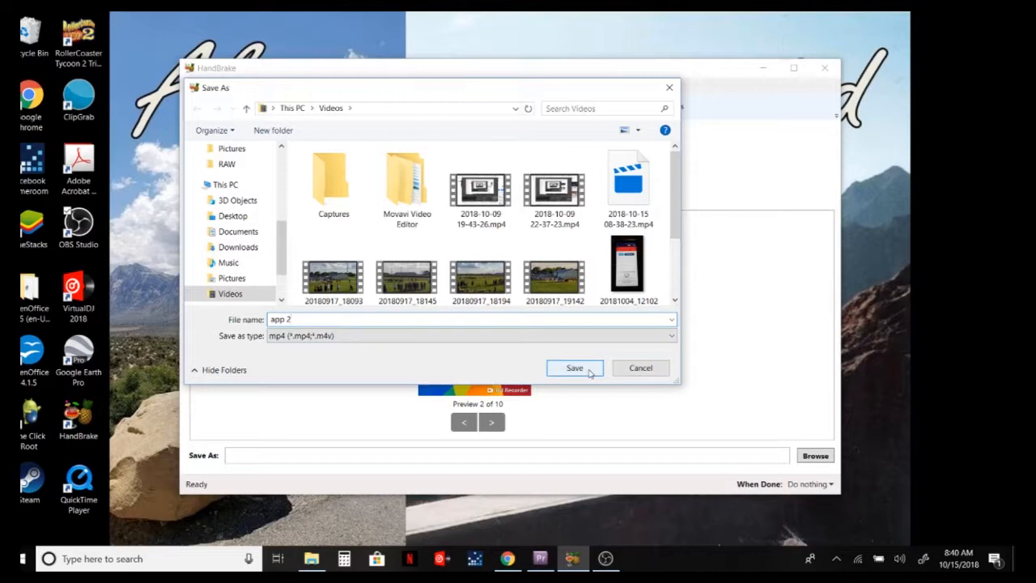
pyautogui.click(575, 367)
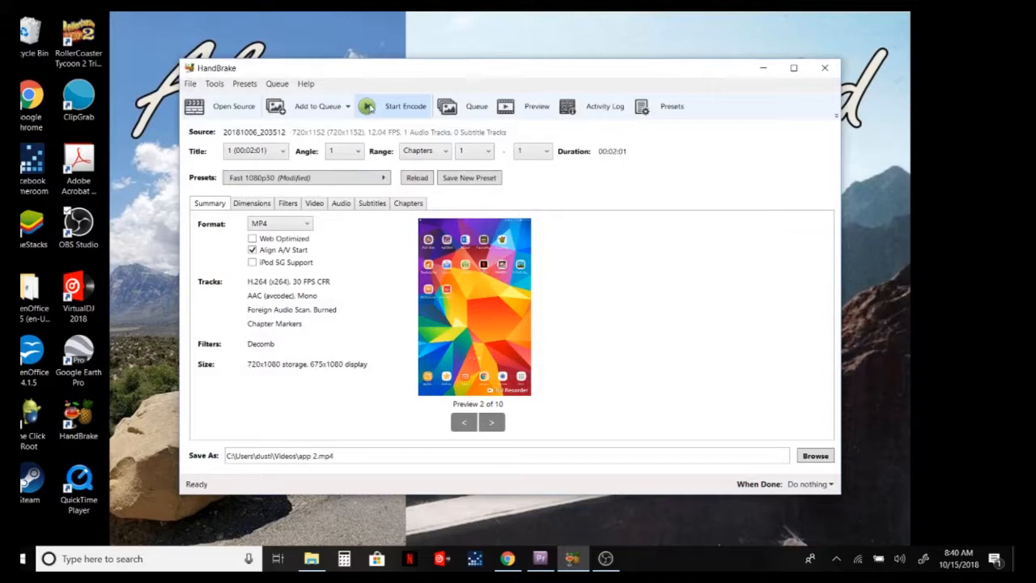
# Encode the recording to app 2.mp4 and find the new file in the Videos folder.
pyautogui.click(405, 107)
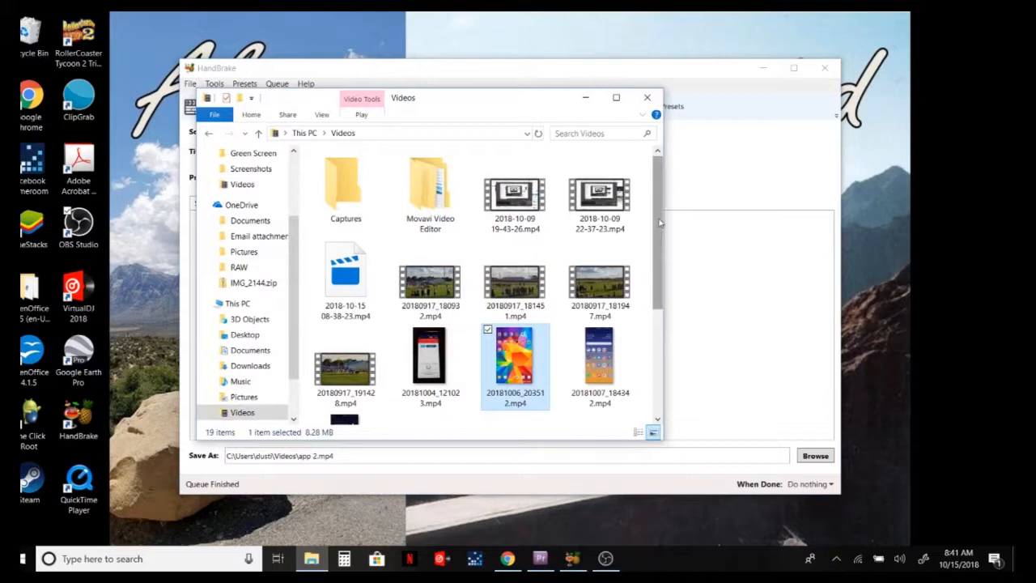
pyautogui.scroll(-3)
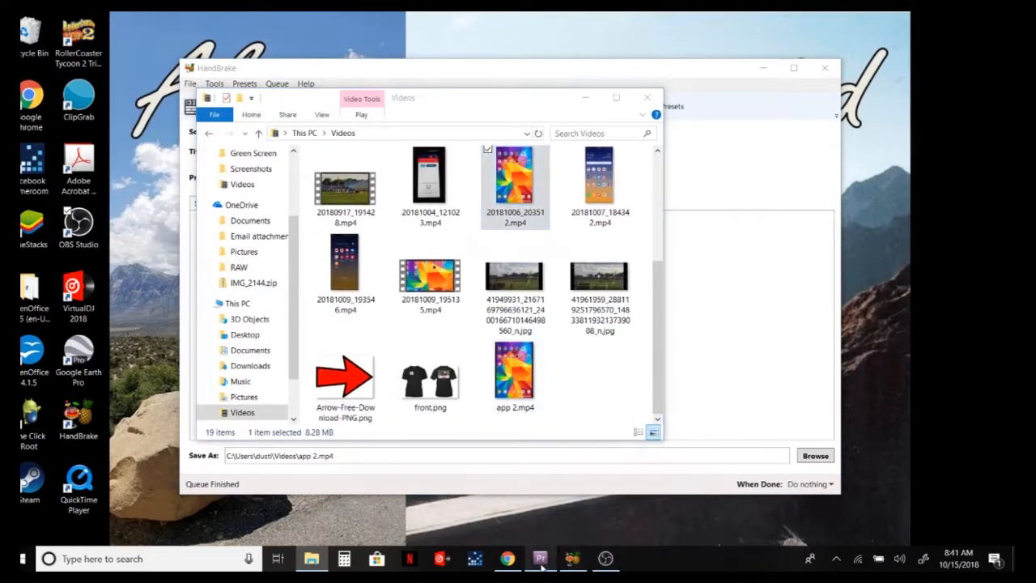
pyautogui.click(541, 558)
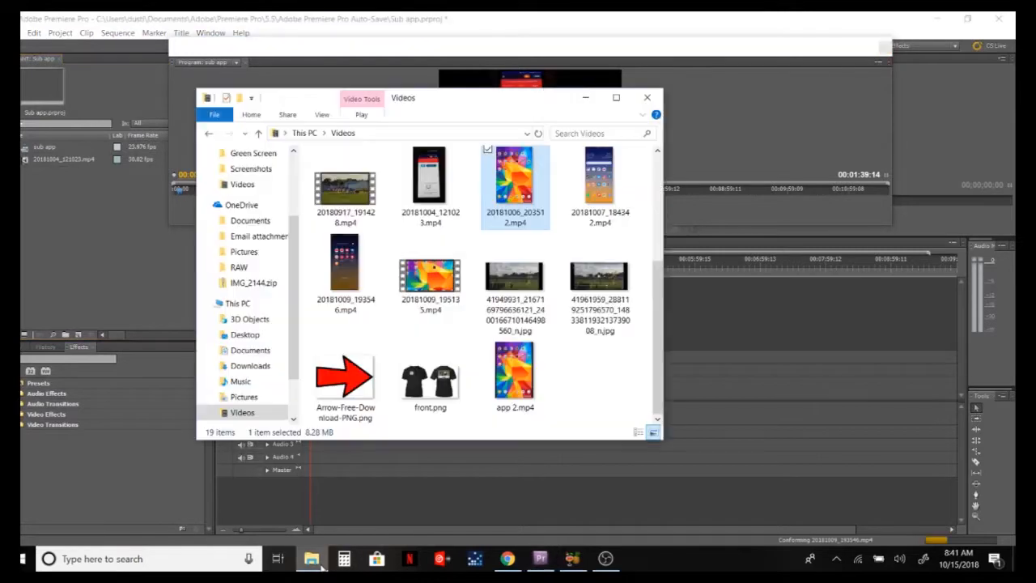
# Drag app 2.mp4 from File Explorer into the Premiere Pro project's media list.
pyautogui.moveTo(515, 375); pyautogui.dragTo(78, 213)
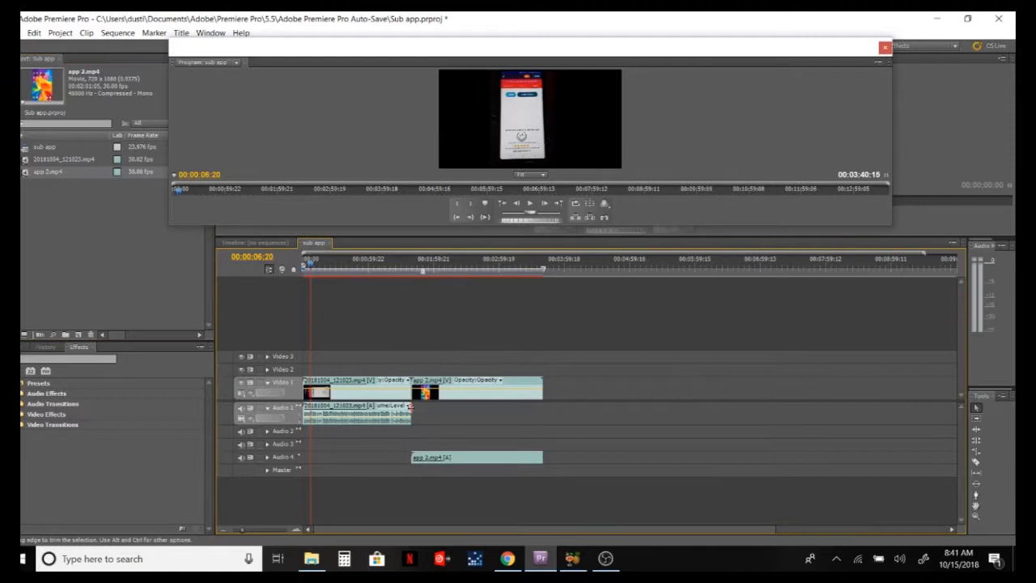
pyautogui.moveTo(311, 265)
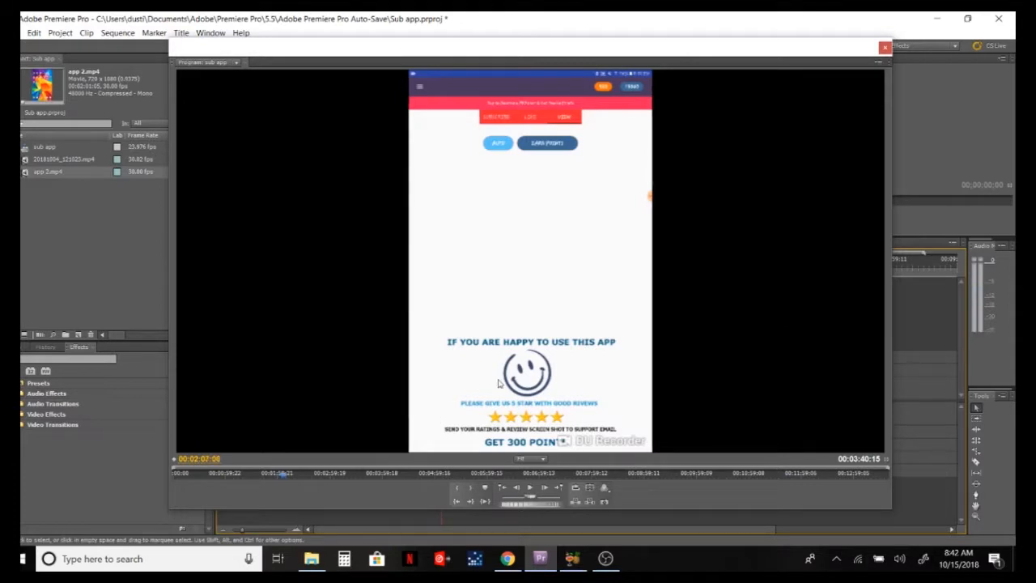
pyautogui.moveTo(767, 94)
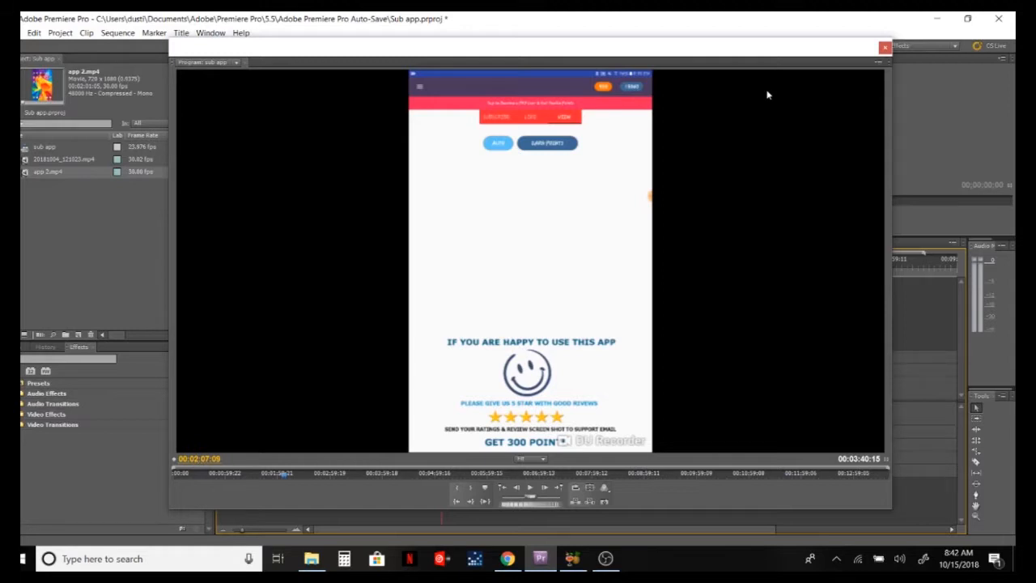
pyautogui.moveTo(522, 262)
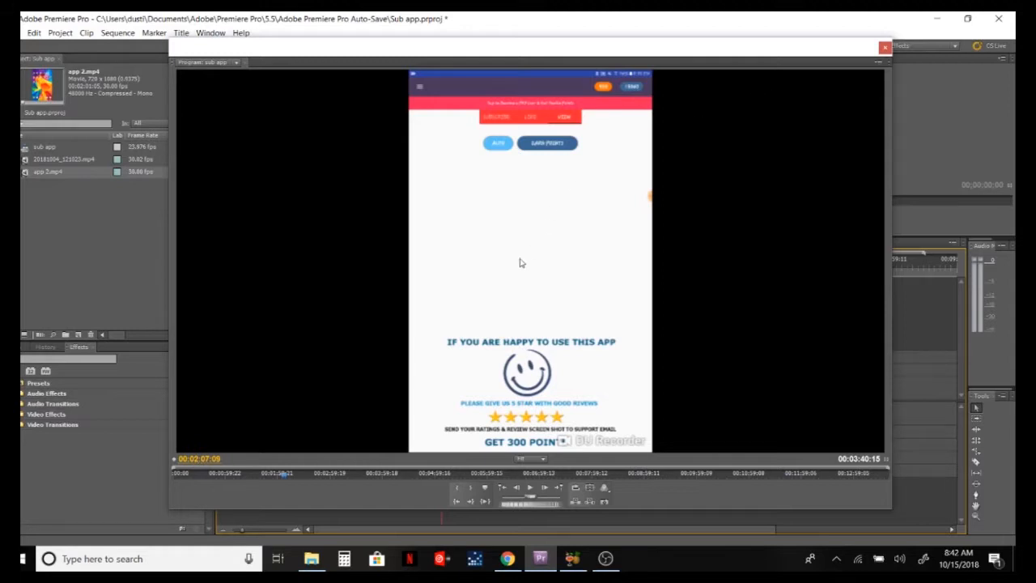
pyautogui.moveTo(723, 324)
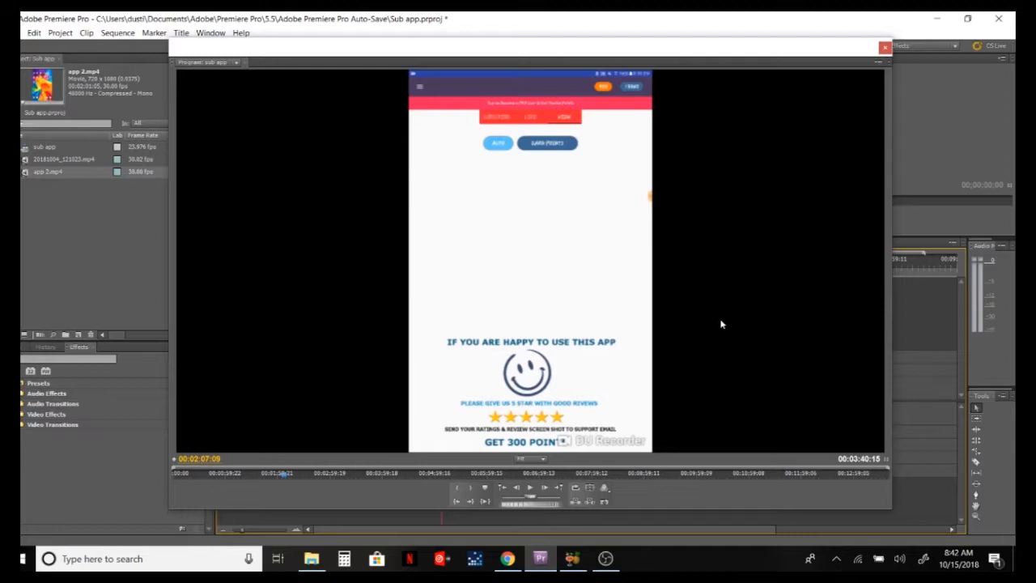
pyautogui.moveTo(559, 120)
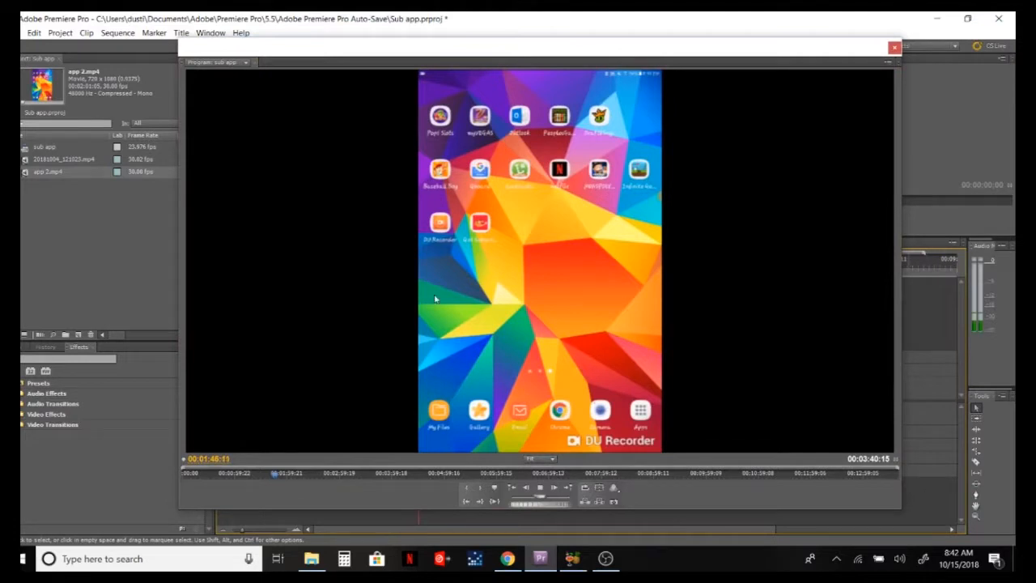
pyautogui.moveTo(737, 277)
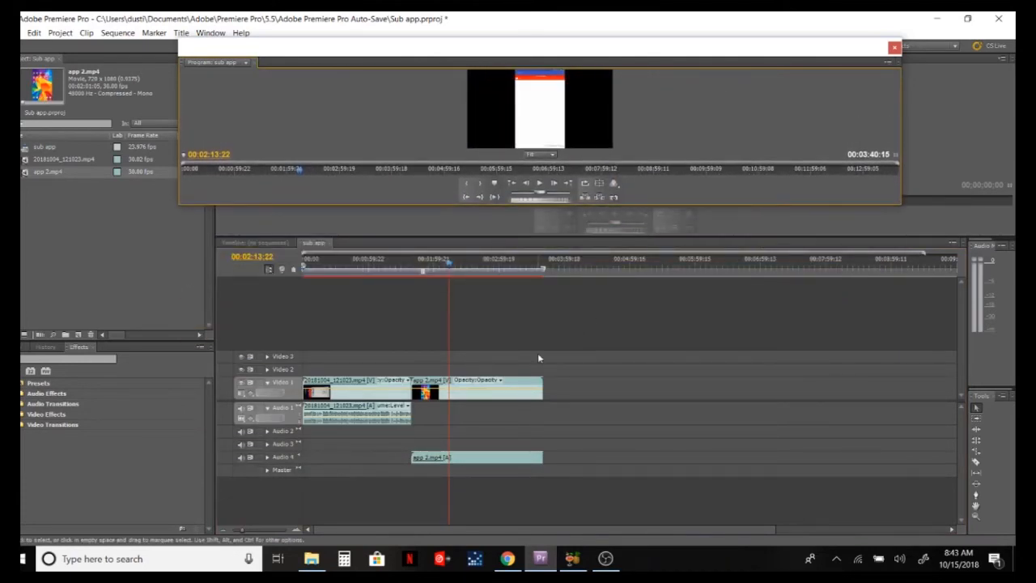
pyautogui.moveTo(486, 548)
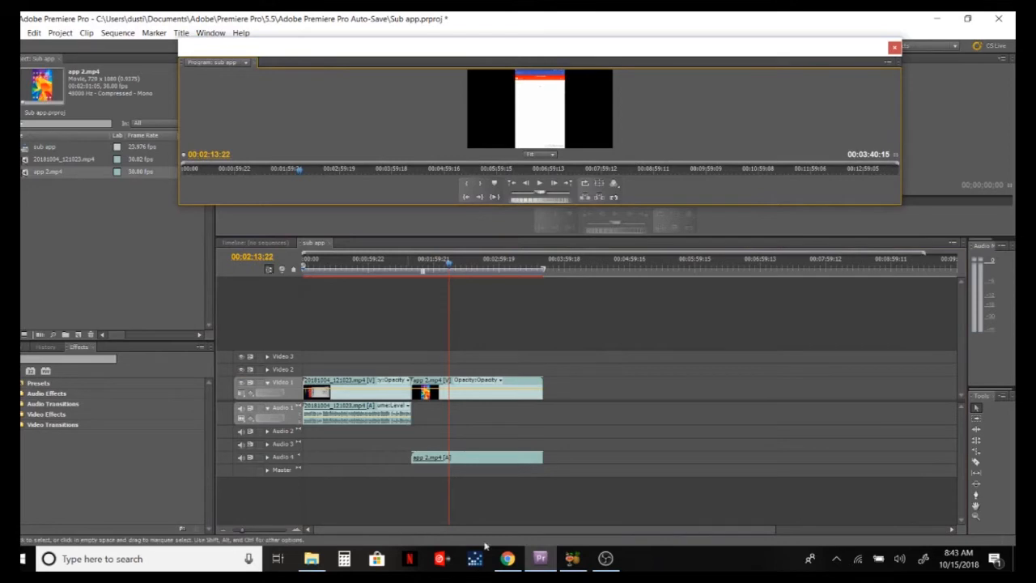
# Return to HandBrake's Video settings showing H.264 at a constant 30 fps.
pyautogui.click(573, 559)
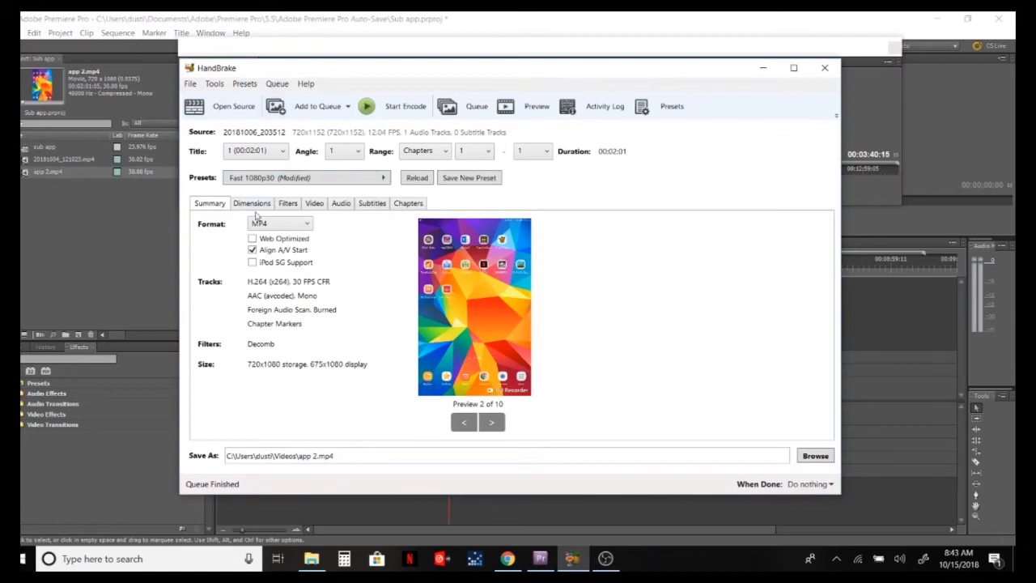
pyautogui.click(314, 204)
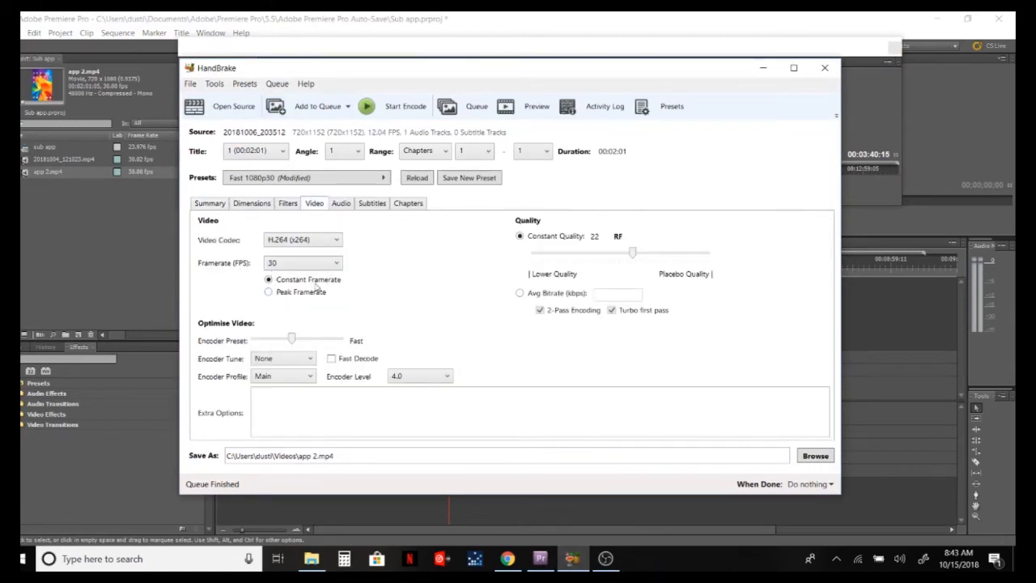
pyautogui.moveTo(362, 450)
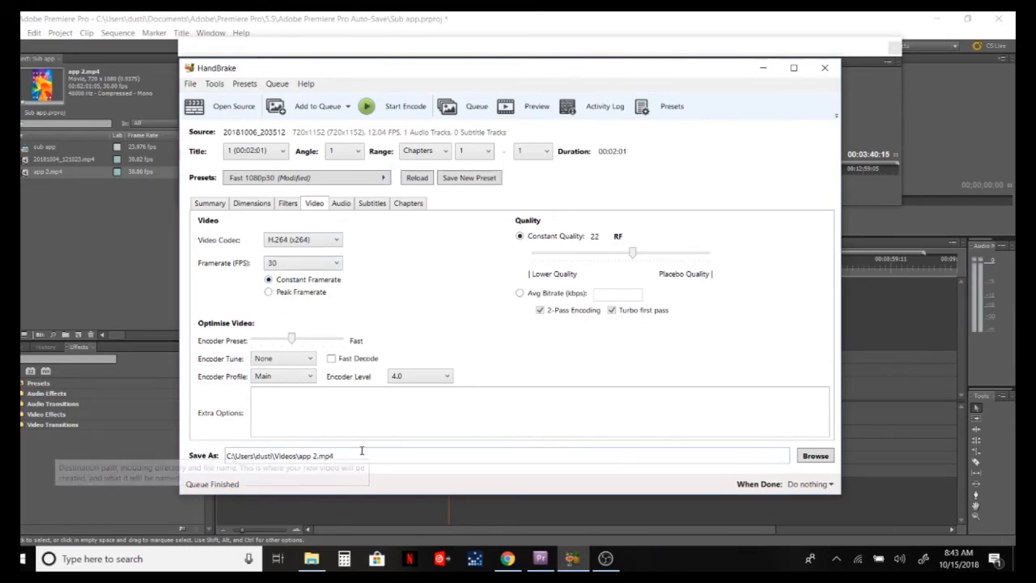